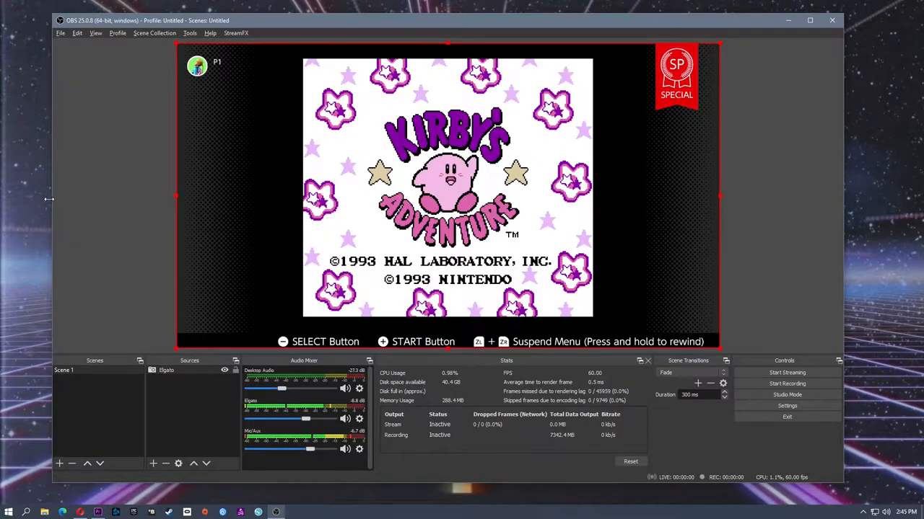
# - Bring up the File menu in OBS Studio
pyautogui.click(61, 33)
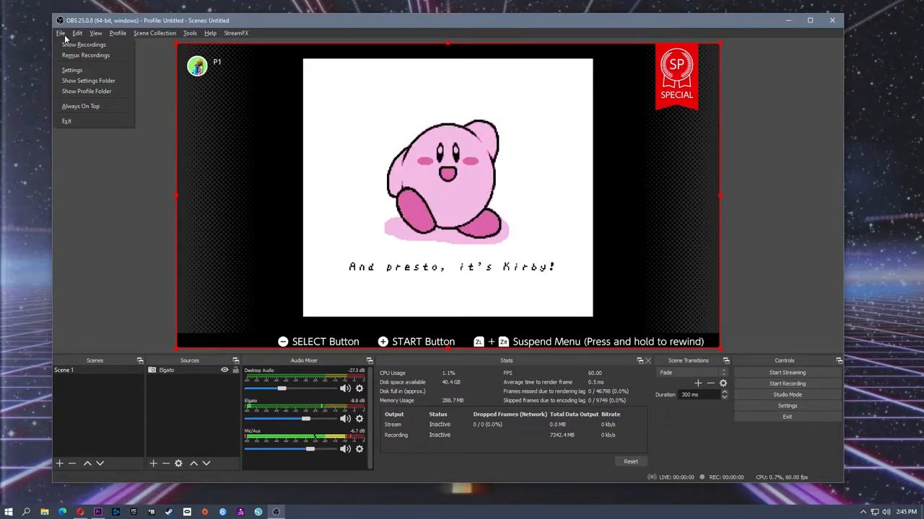
pyautogui.moveTo(72, 69)
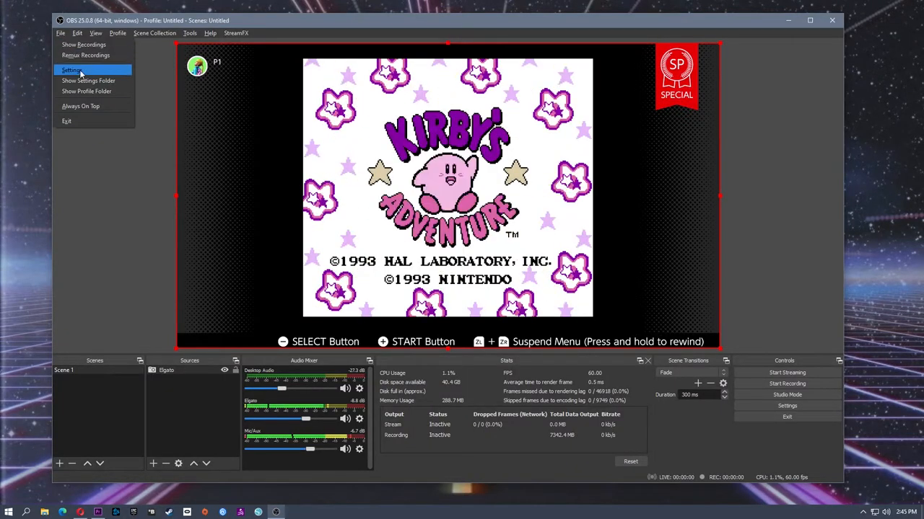
# - Go to the Recording options in OBS output settings
pyautogui.click(73, 69)
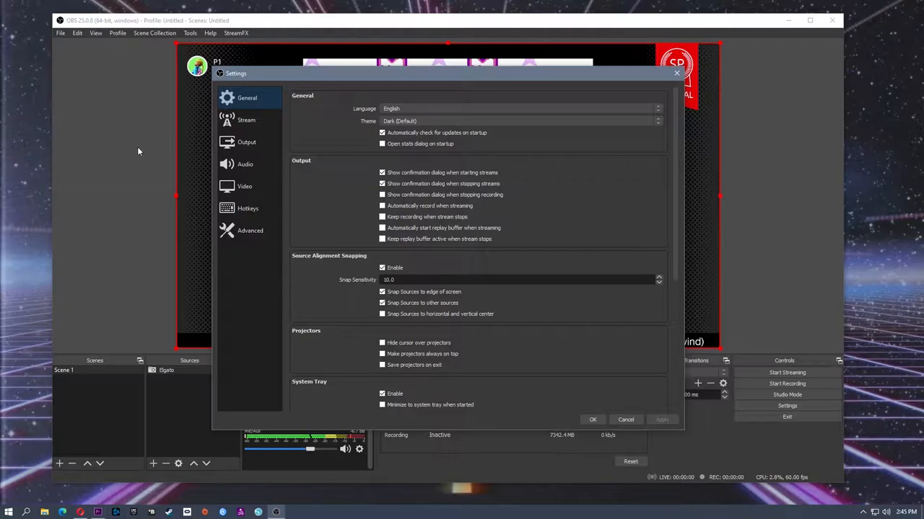
pyautogui.moveTo(309, 119)
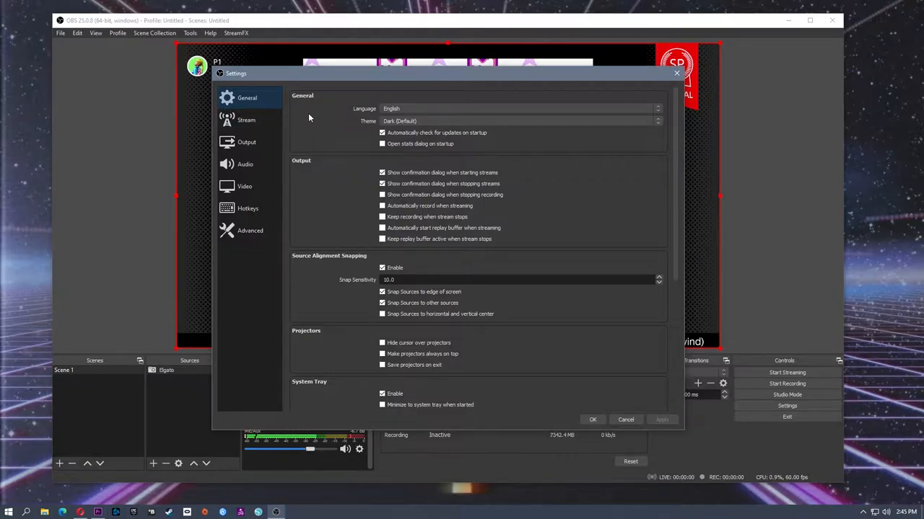
pyautogui.click(247, 142)
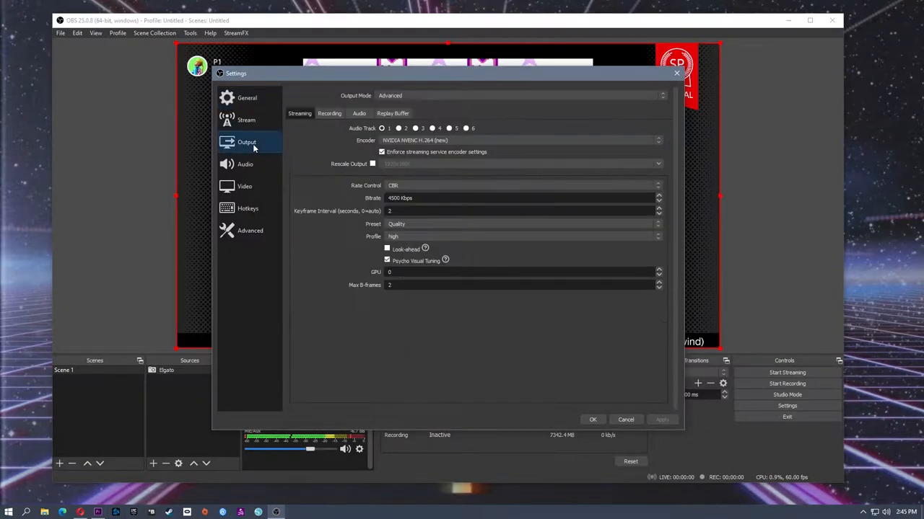
pyautogui.click(329, 112)
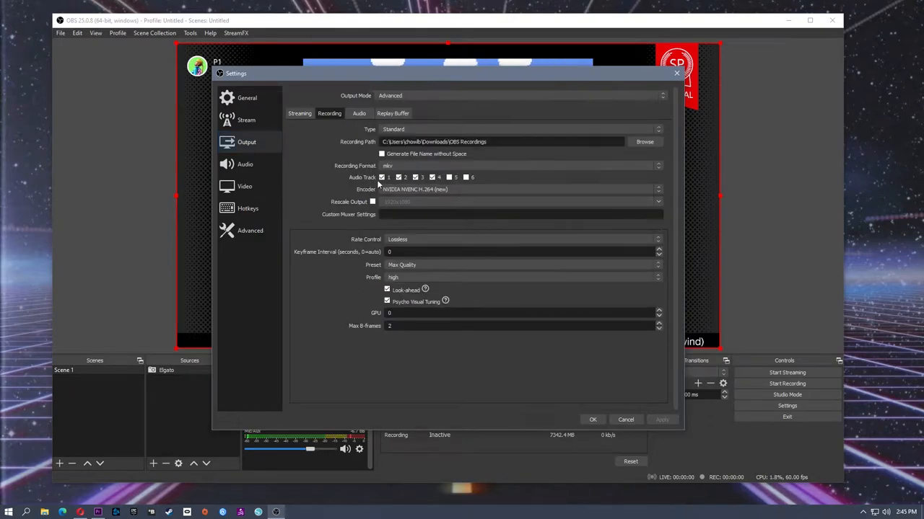
# - Enable three additional audio tracks for recordings
pyautogui.click(416, 178)
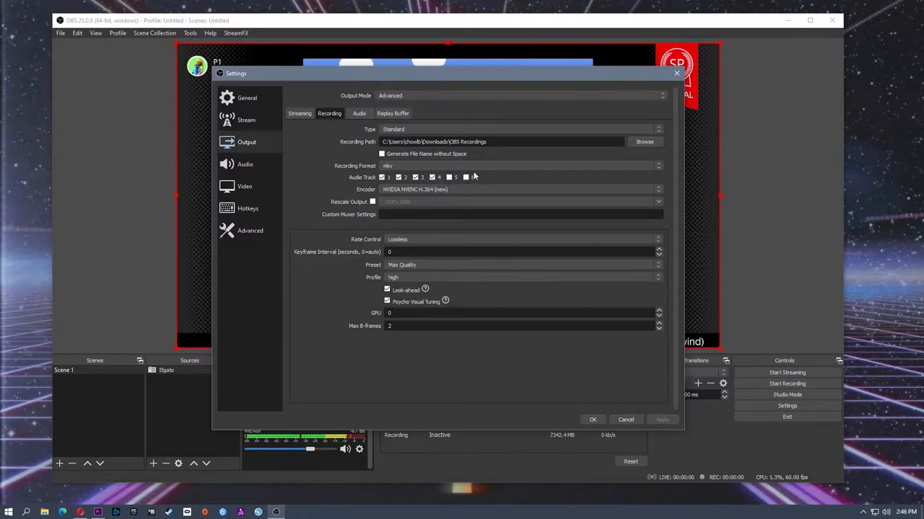
pyautogui.click(456, 177)
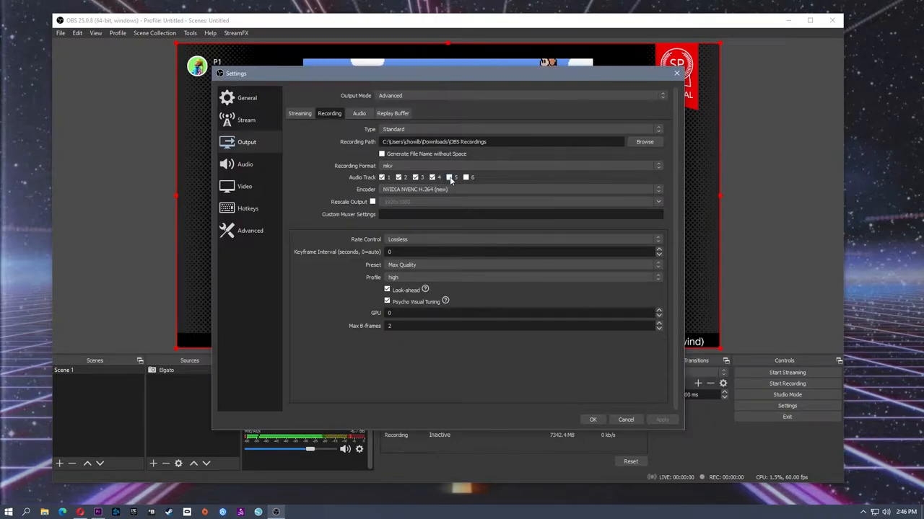
pyautogui.click(448, 177)
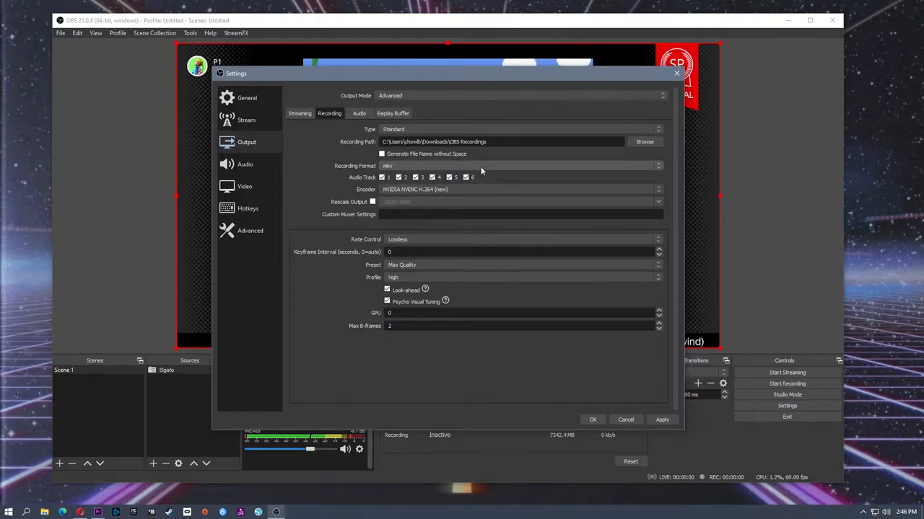
pyautogui.moveTo(508, 176)
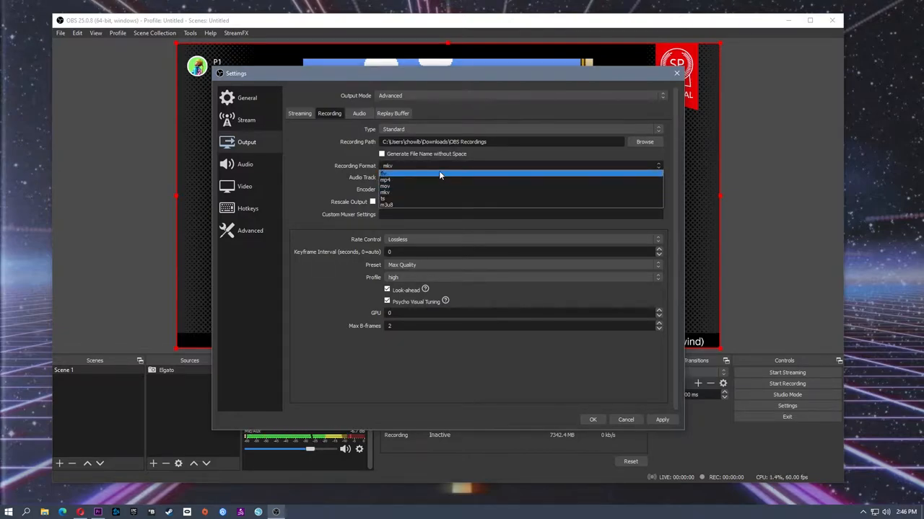
pyautogui.click(385, 194)
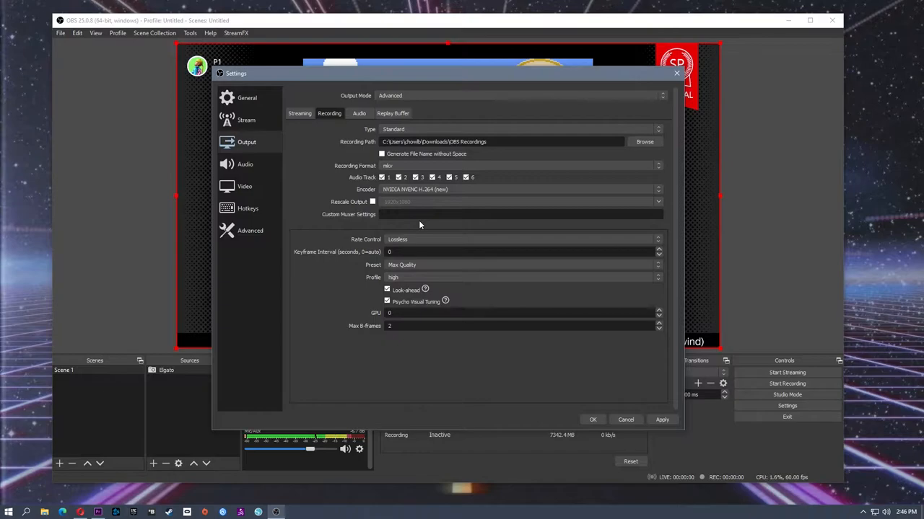
pyautogui.moveTo(404, 291)
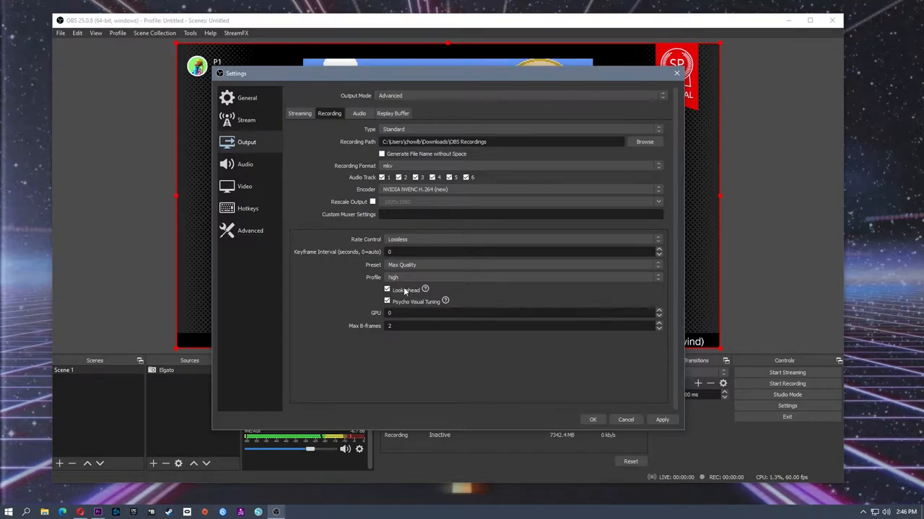
pyautogui.moveTo(349, 182)
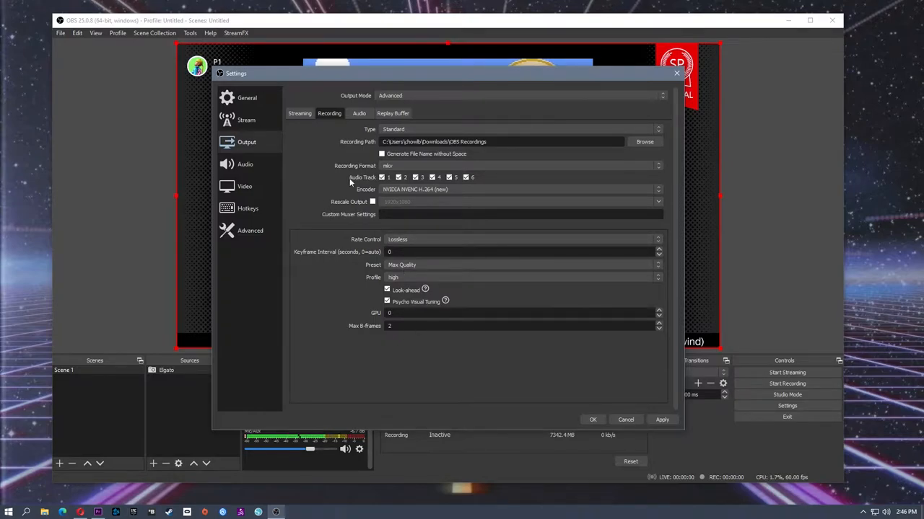
pyautogui.moveTo(442, 237)
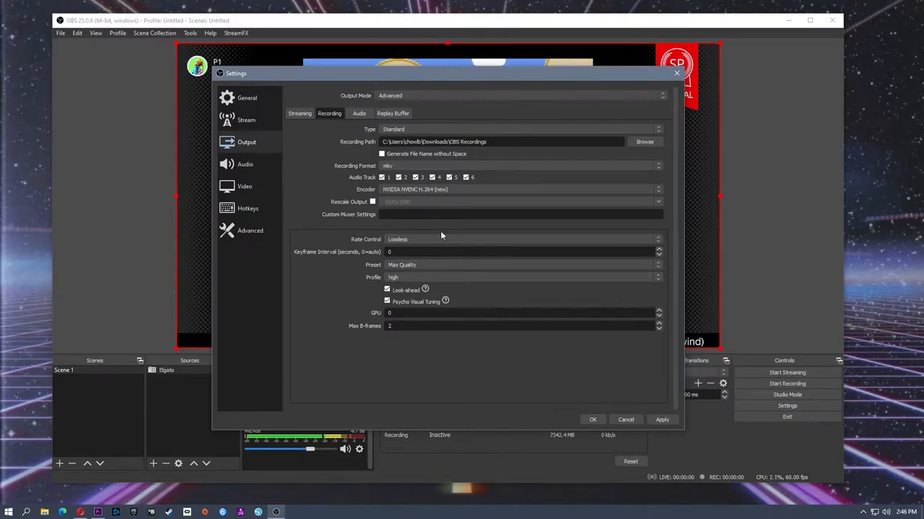
pyautogui.moveTo(442, 157)
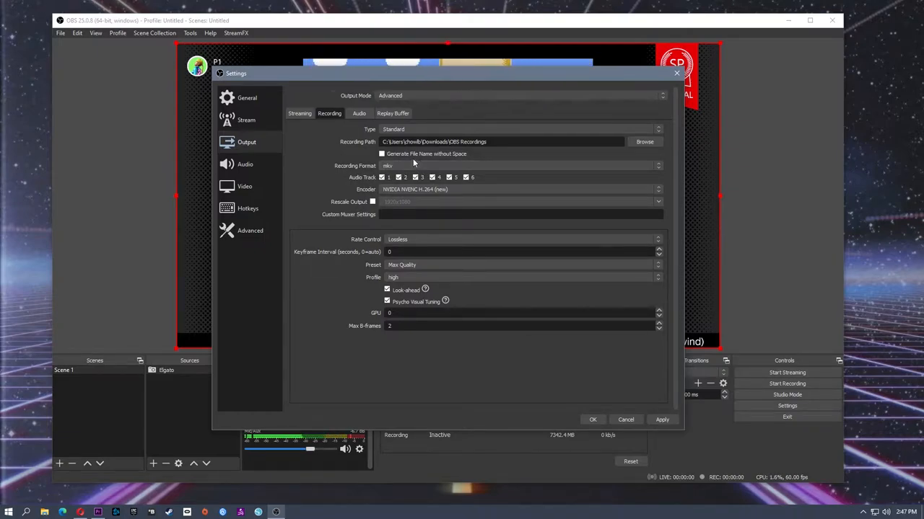
pyautogui.moveTo(251, 231)
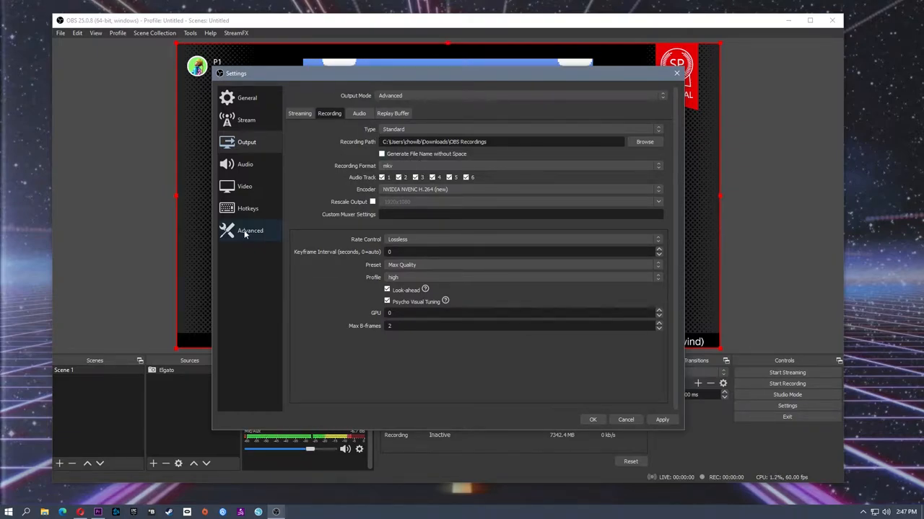
# - Review the Advanced settings section and confirm the settings with OK
pyautogui.click(251, 231)
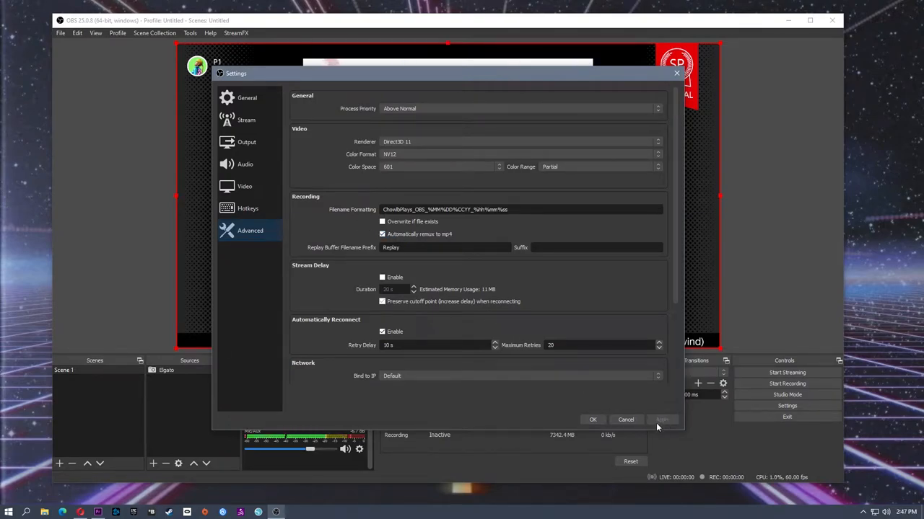
pyautogui.click(591, 420)
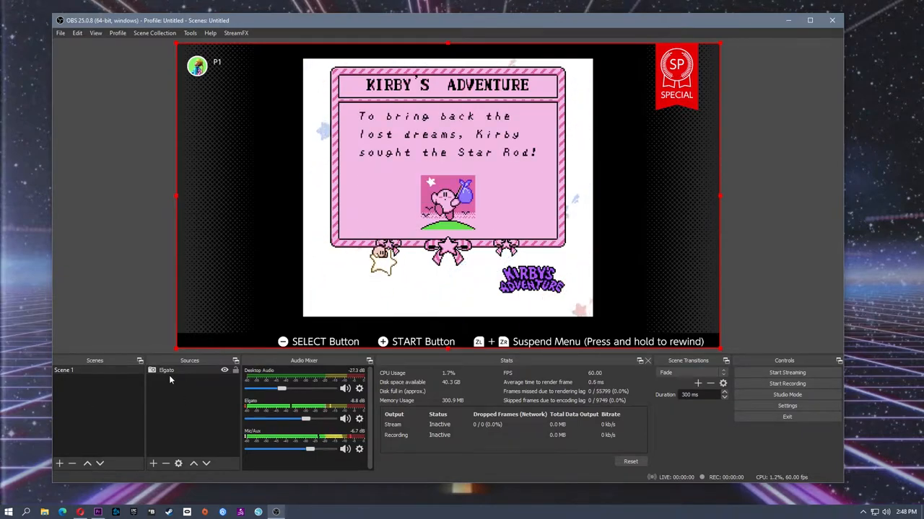
pyautogui.moveTo(246, 285)
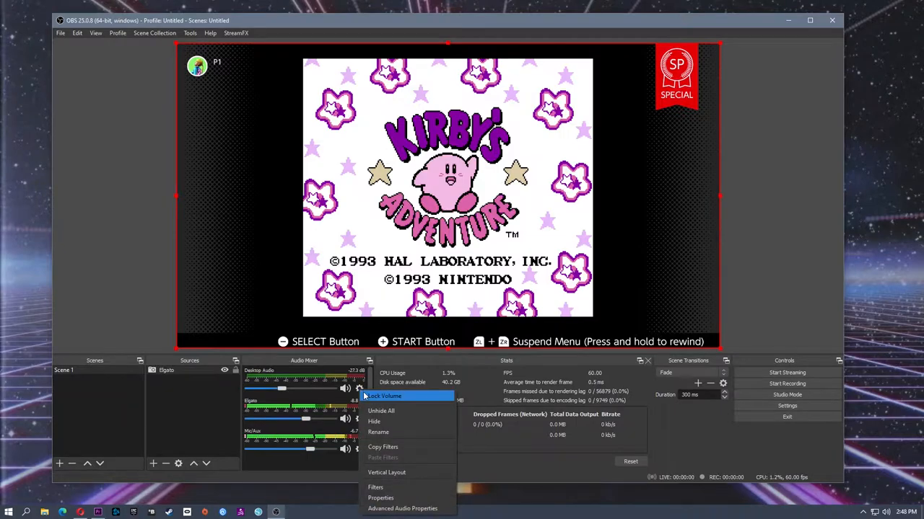
pyautogui.moveTo(403, 508)
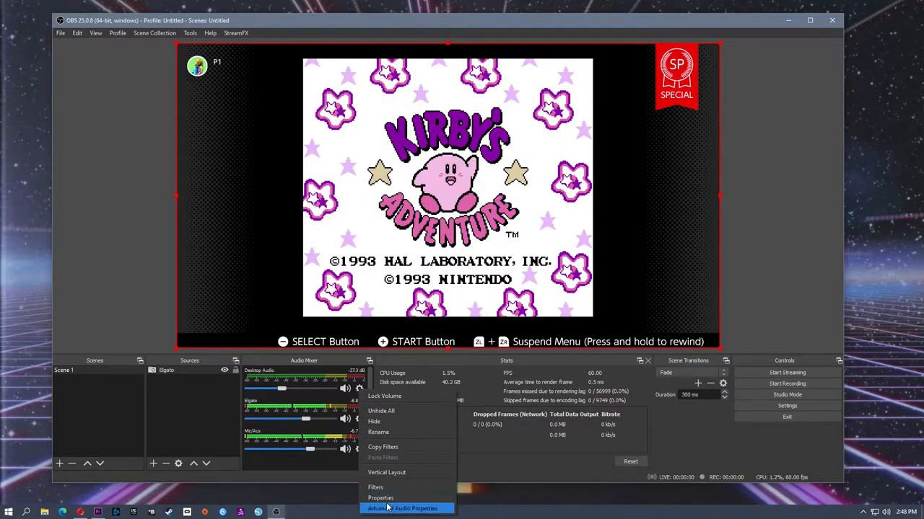
# - Bring up Advanced Audio Properties from the Audio Mixer
pyautogui.click(402, 507)
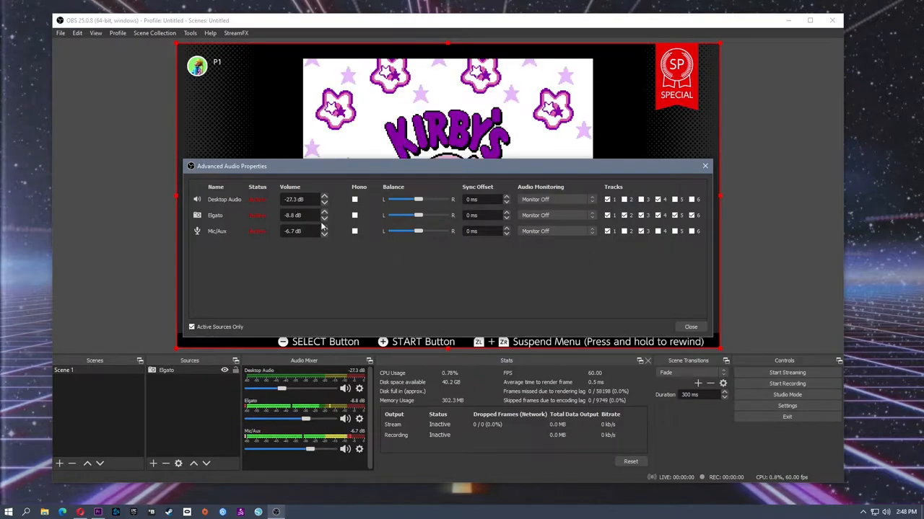
# - Put Desktop Audio, Elgato and Mic/Aux on separate audio tracks
pyautogui.click(641, 230)
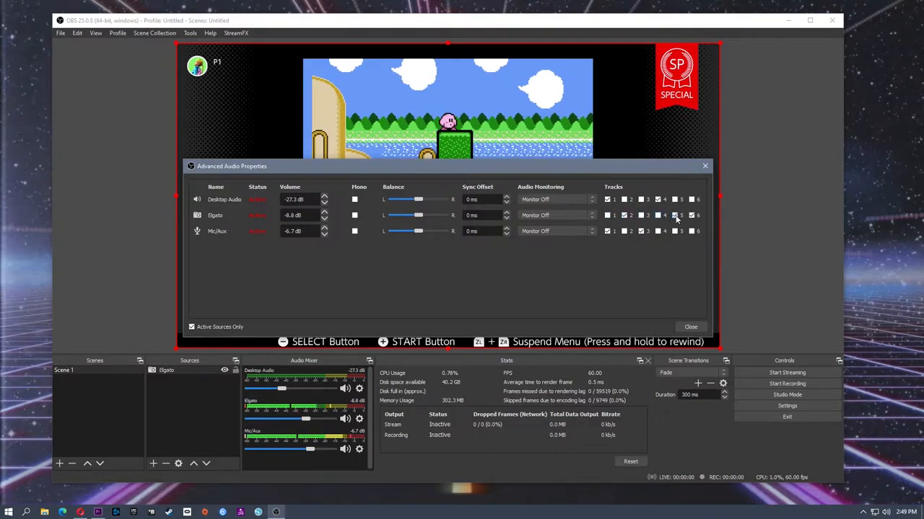
pyautogui.click(676, 215)
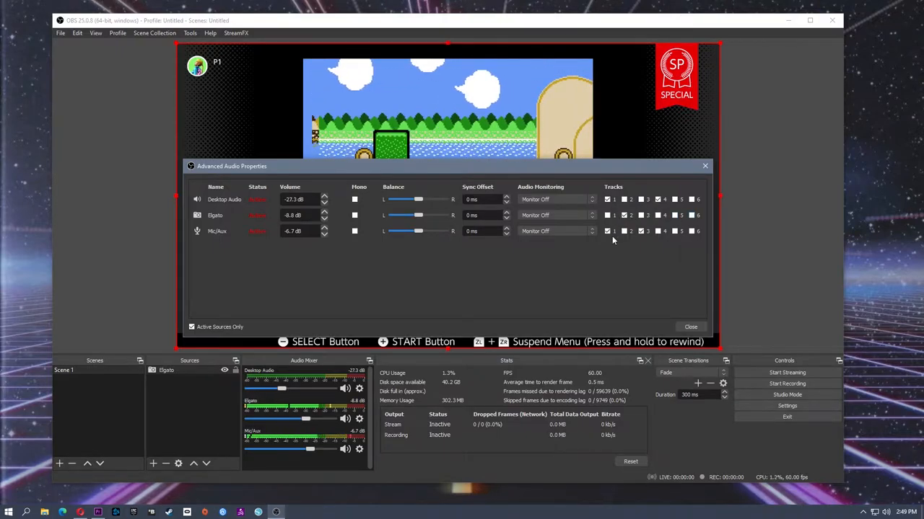
pyautogui.click(640, 231)
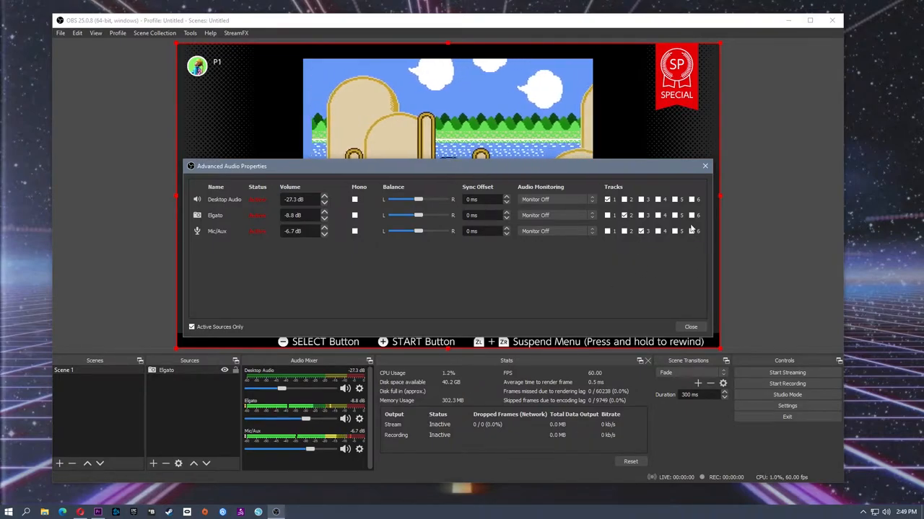
pyautogui.click(689, 215)
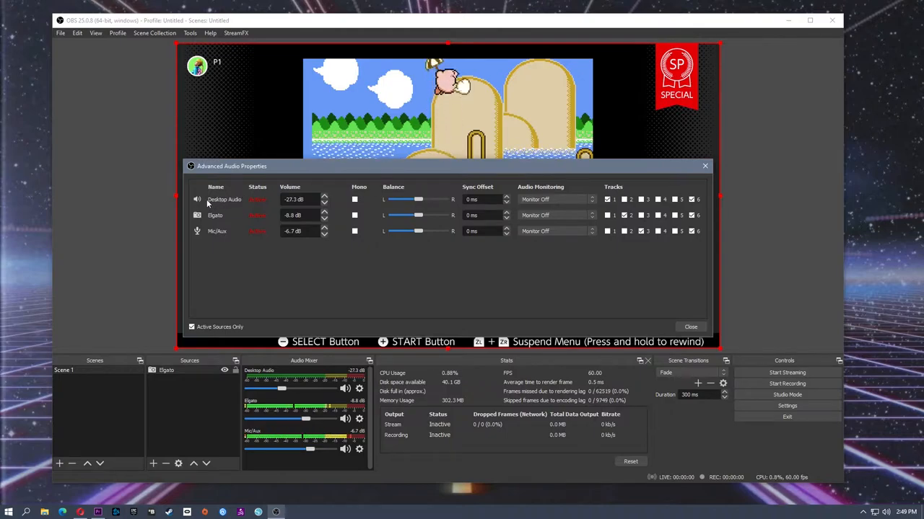
pyautogui.moveTo(532, 209)
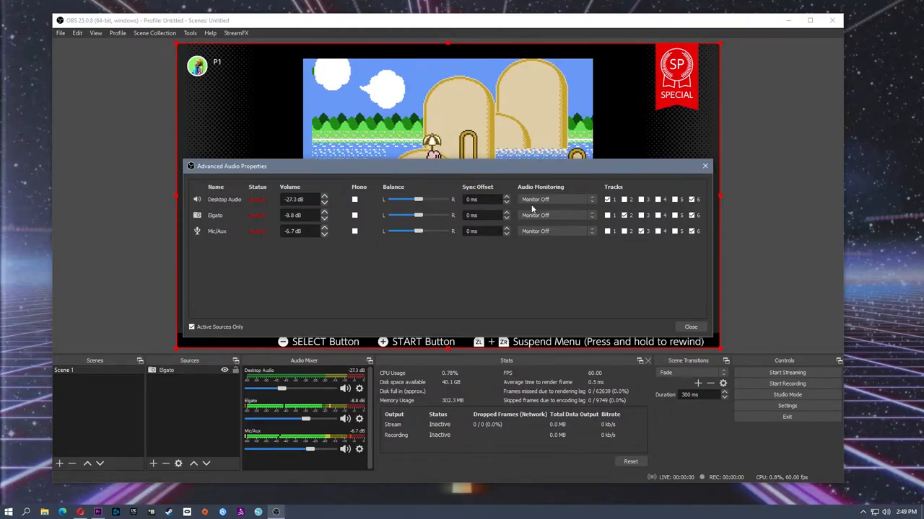
# - Toggle Desktop Audio's track checkboxes, including adding it to track 6
pyautogui.click(692, 199)
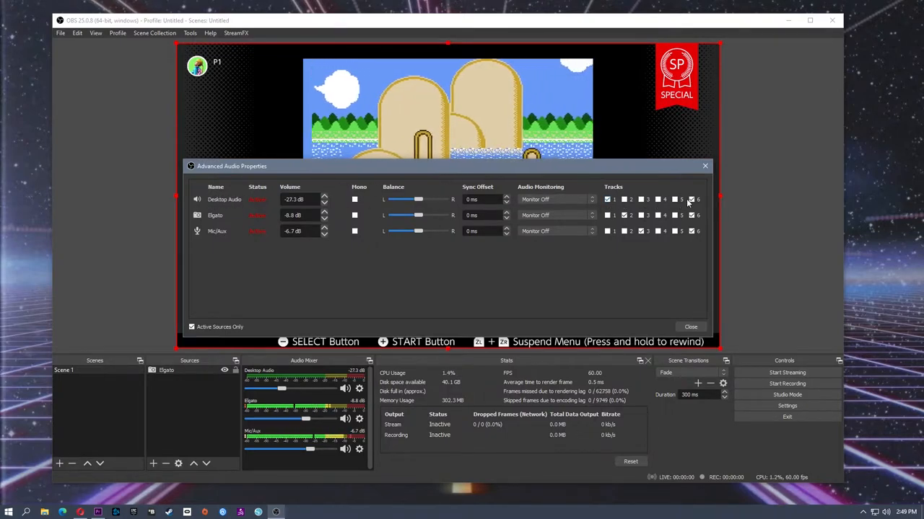
pyautogui.click(607, 199)
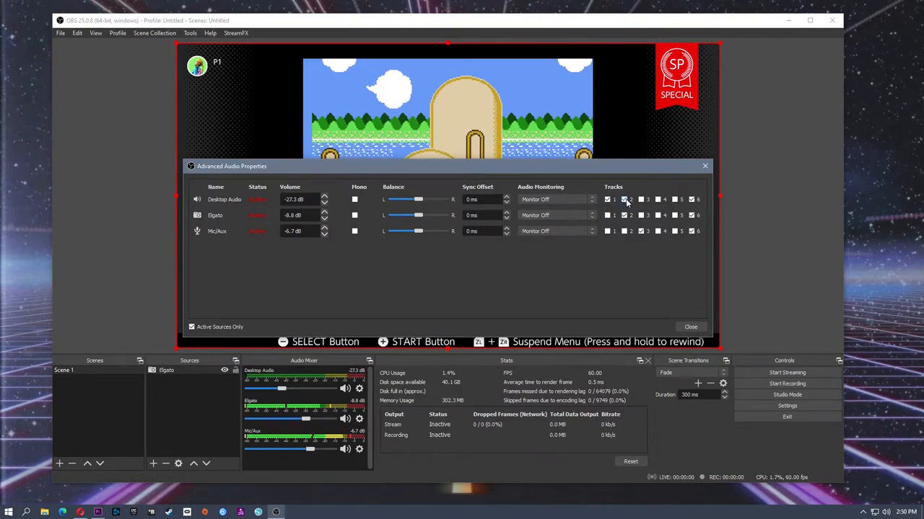
pyautogui.click(624, 199)
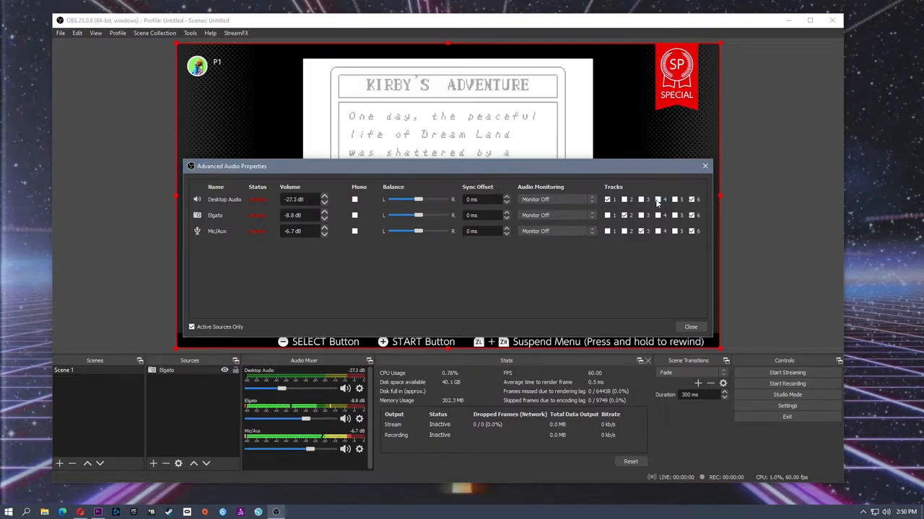
pyautogui.click(690, 199)
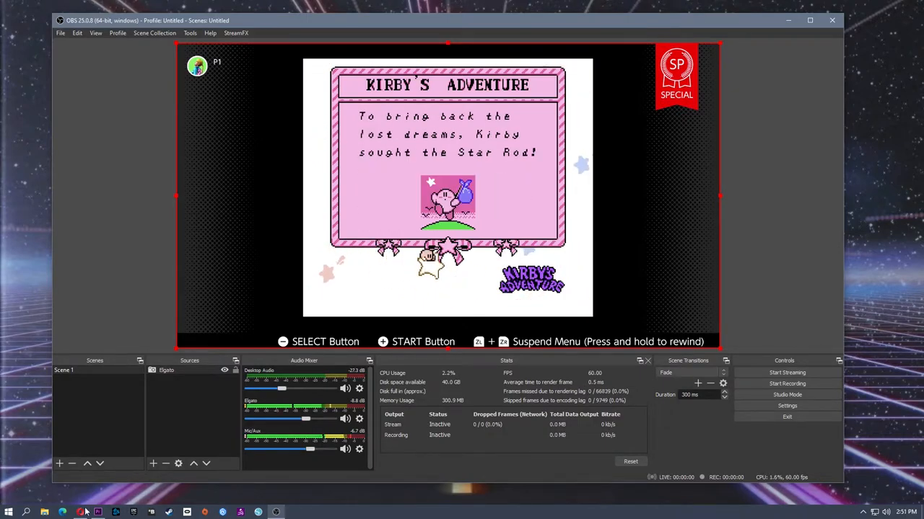
pyautogui.click(81, 512)
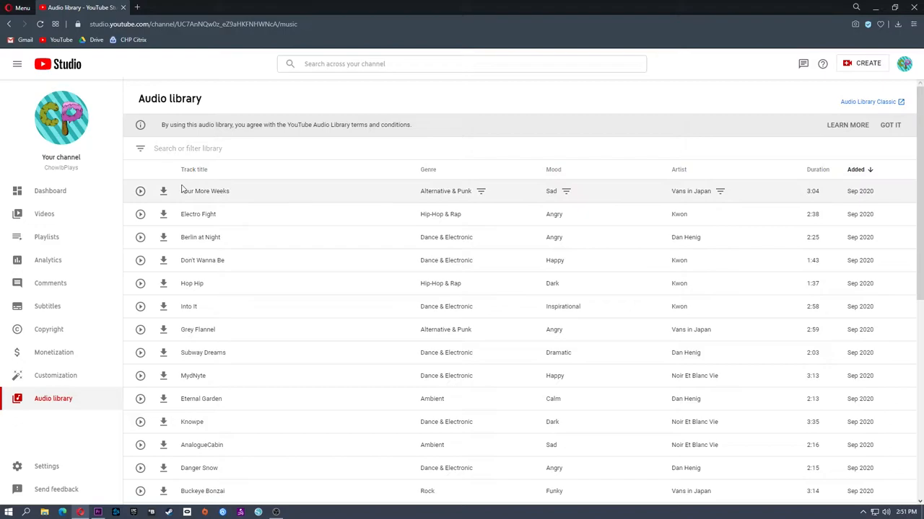
pyautogui.moveTo(185, 190)
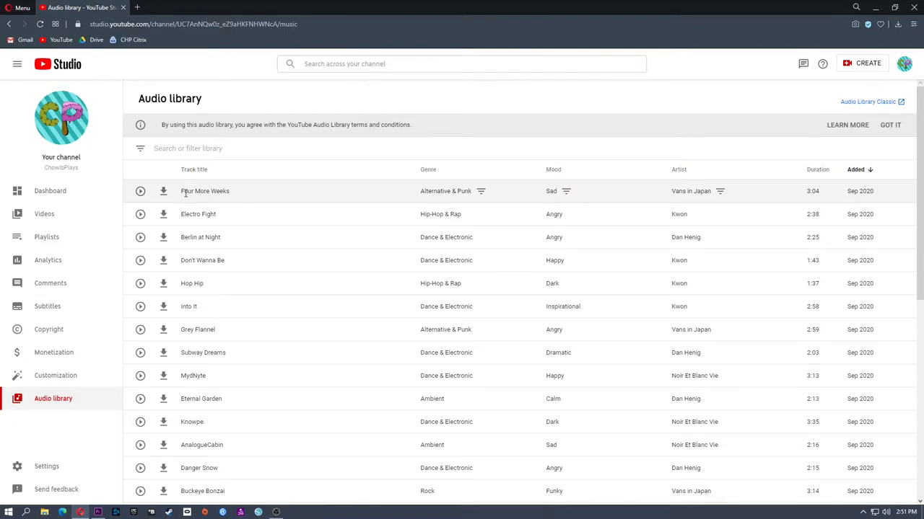
pyautogui.moveTo(202, 205)
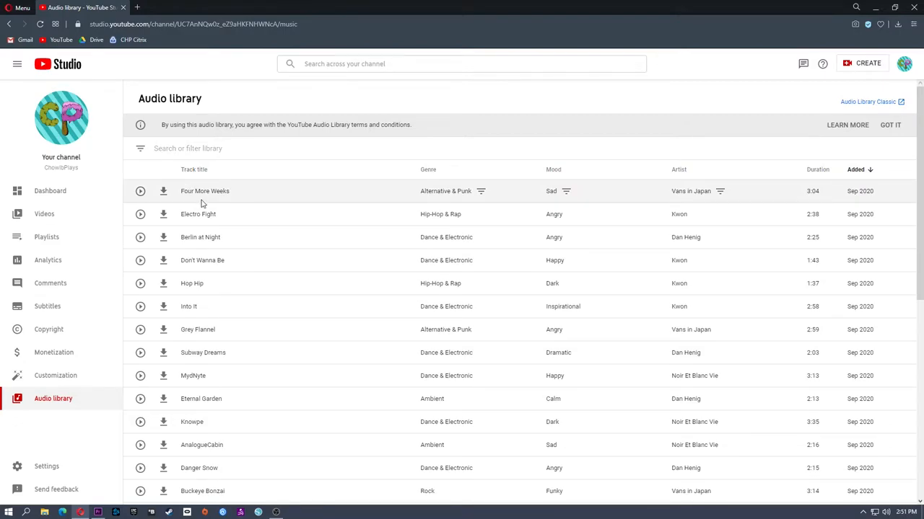
pyautogui.click(140, 190)
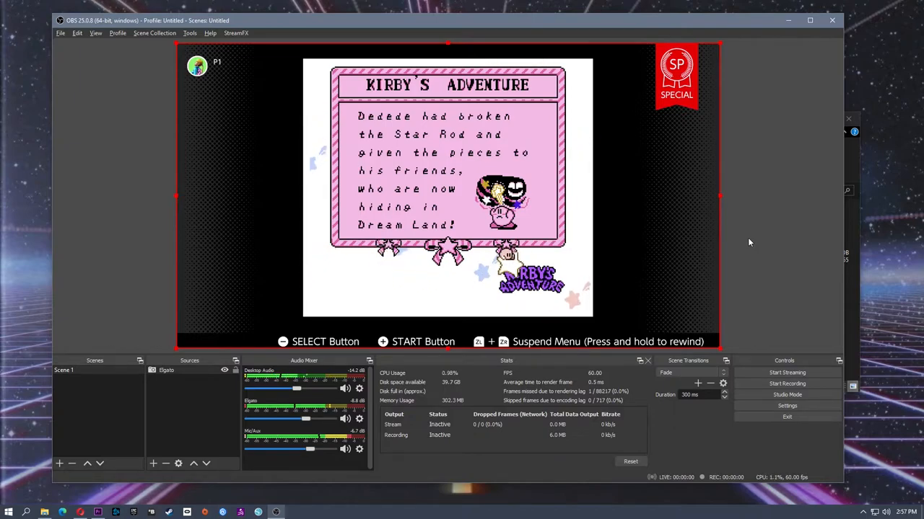
pyautogui.moveTo(361, 428)
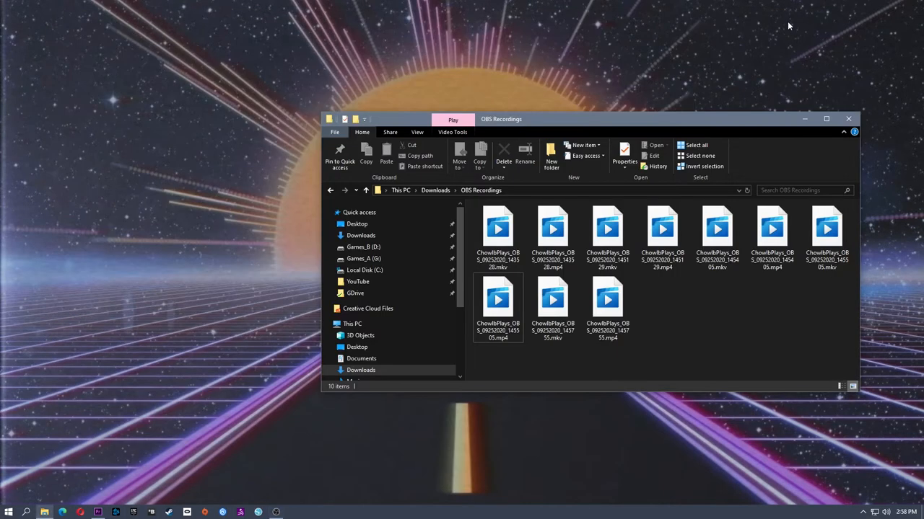
# - Select the newest recording file in Downloads > OBS Recordings
pyautogui.click(607, 298)
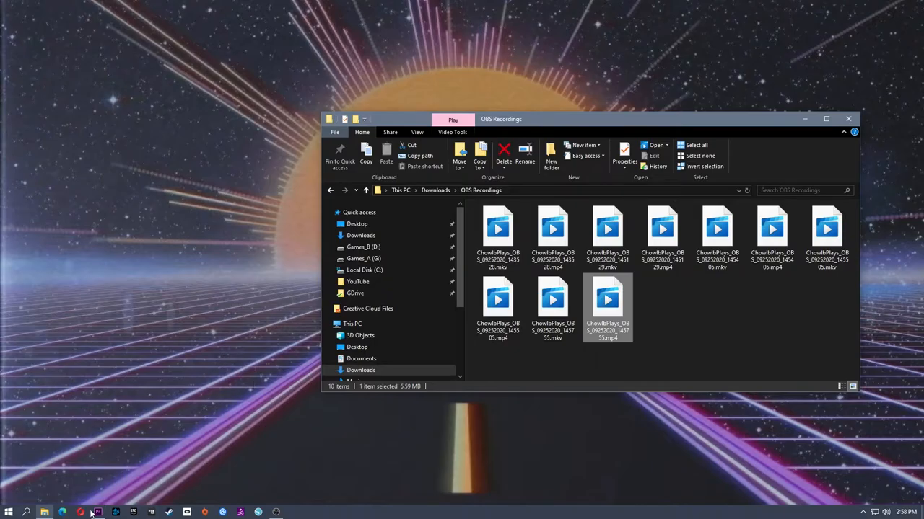
pyautogui.click(80, 512)
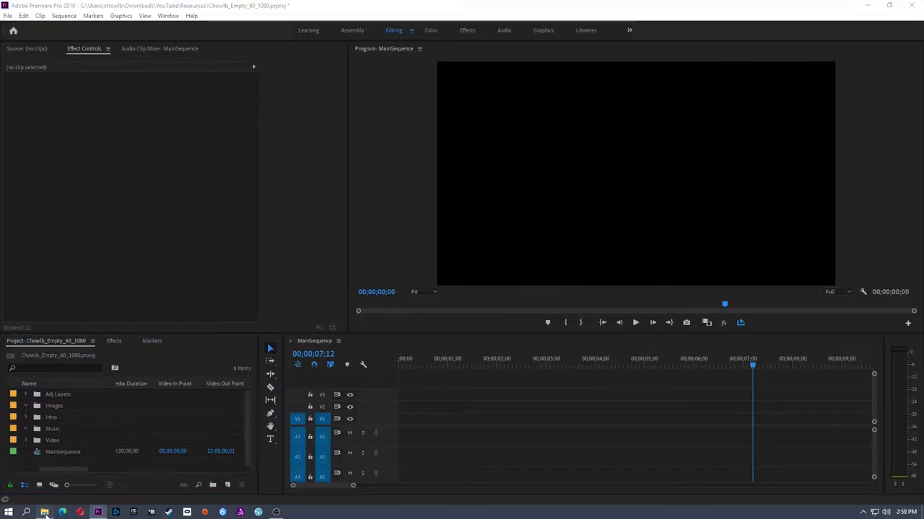
# - Place the recording on the MainSequence timeline with audio split across A1–A8
pyautogui.click(43, 513)
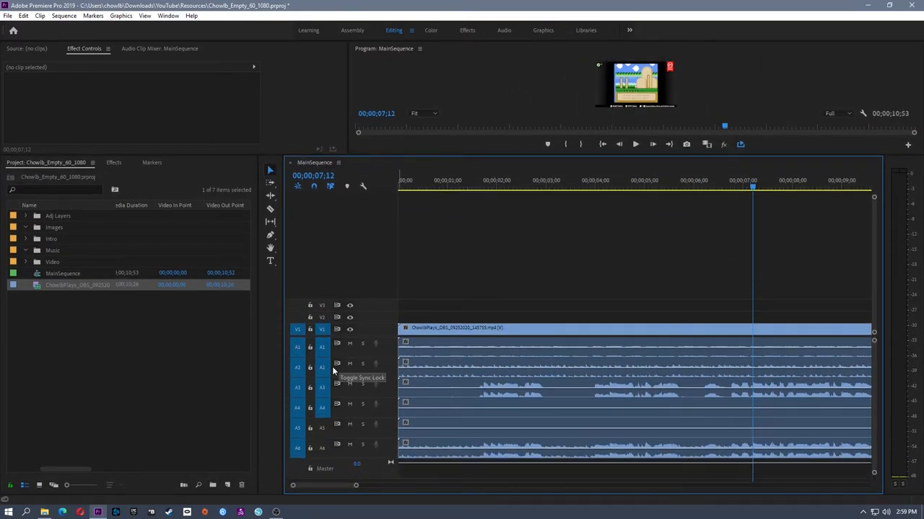
pyautogui.moveTo(362, 445)
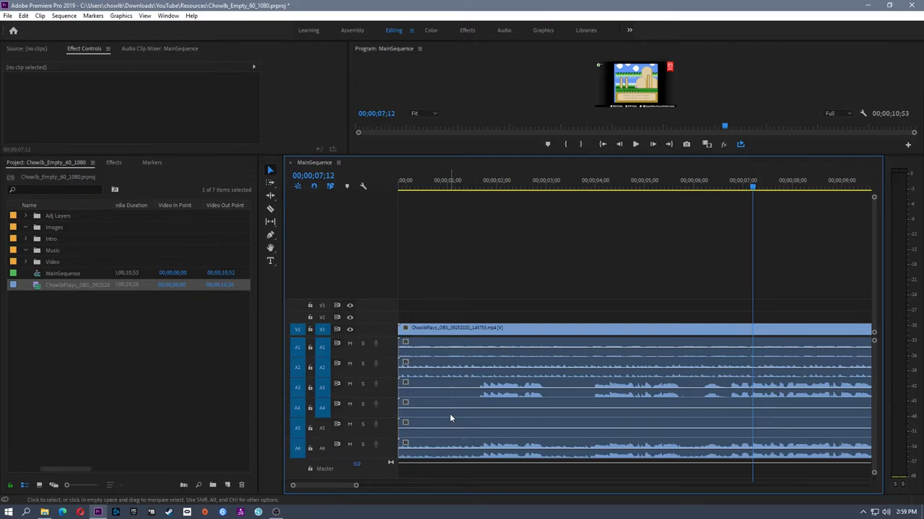
pyautogui.moveTo(436, 450)
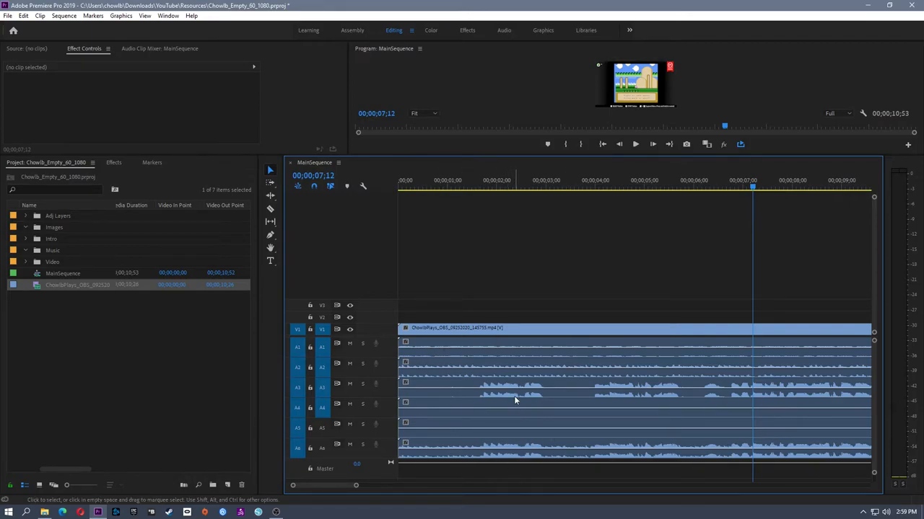
pyautogui.moveTo(544, 430)
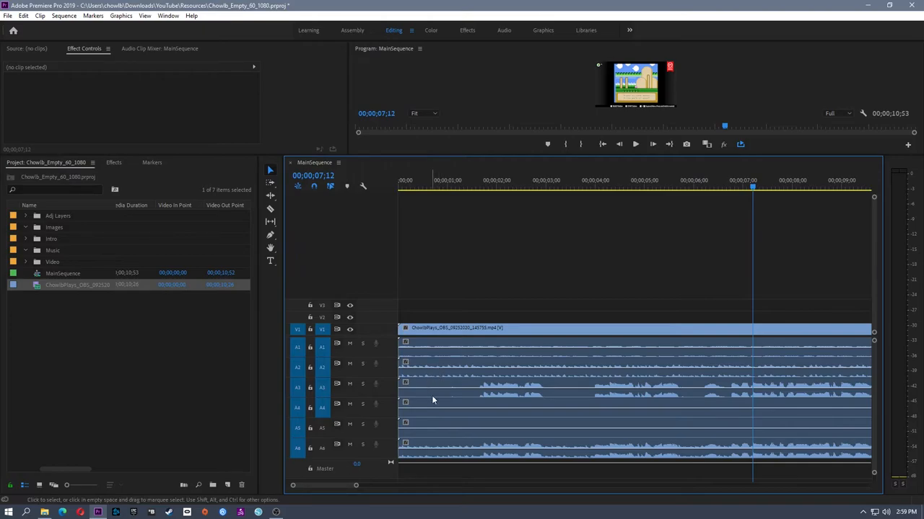
pyautogui.moveTo(511, 388)
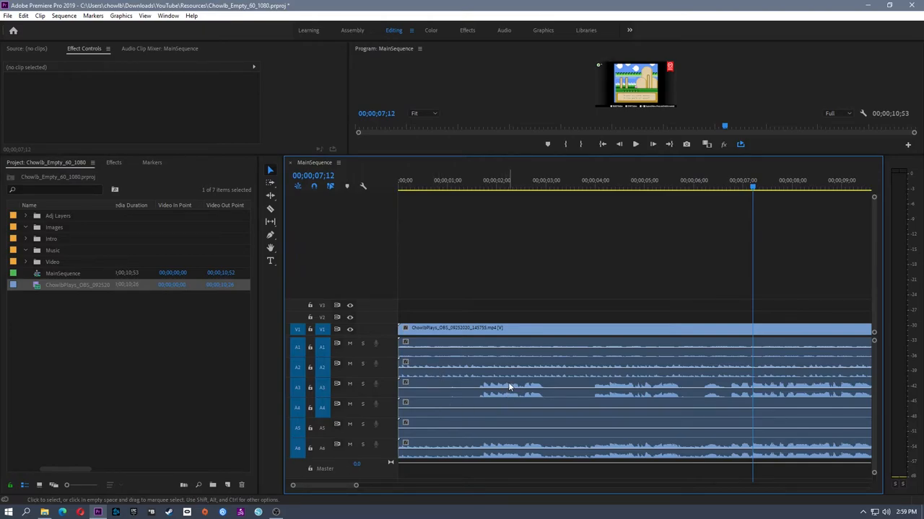
# - Mute three audio tracks and jump playback to a later moment in the clip
pyautogui.click(349, 445)
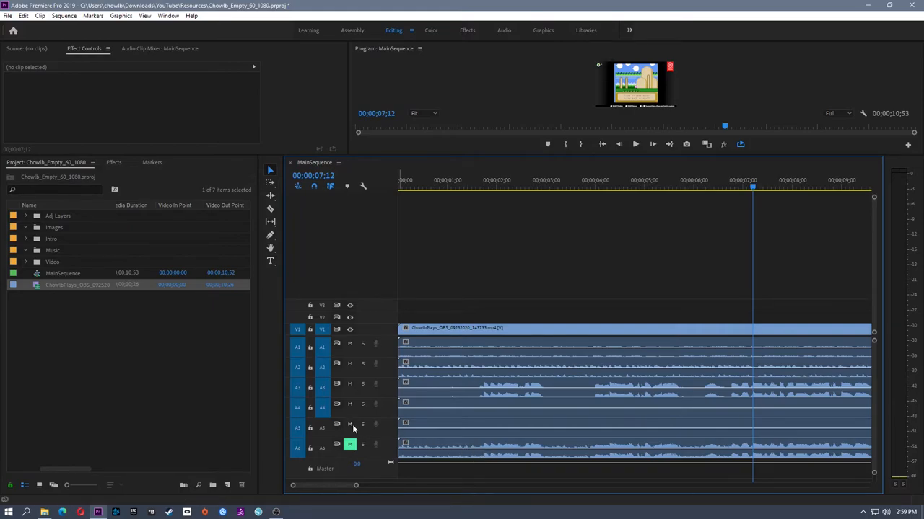
pyautogui.click(349, 424)
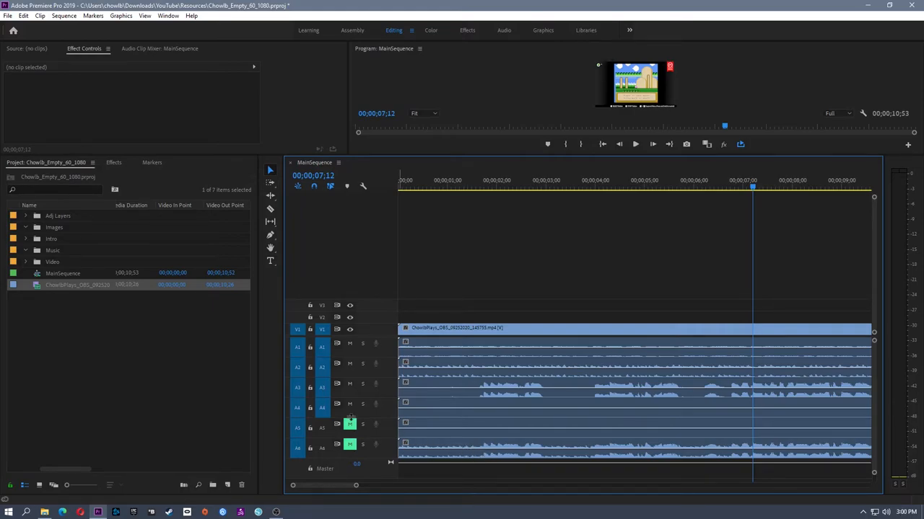
pyautogui.click(349, 404)
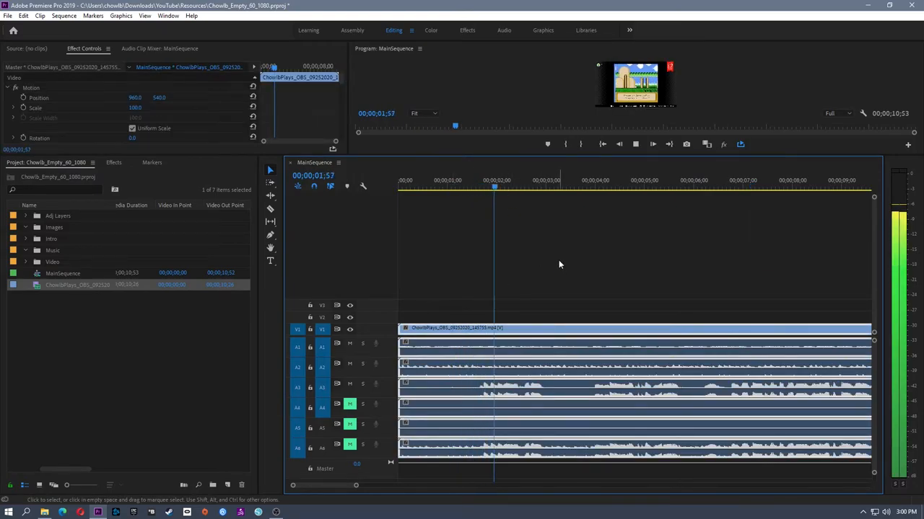
pyautogui.click(593, 181)
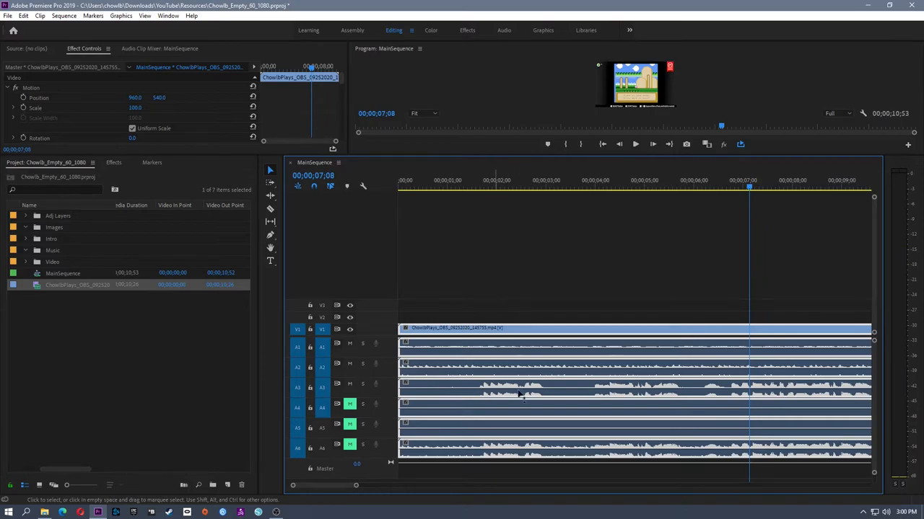
pyautogui.moveTo(424, 384)
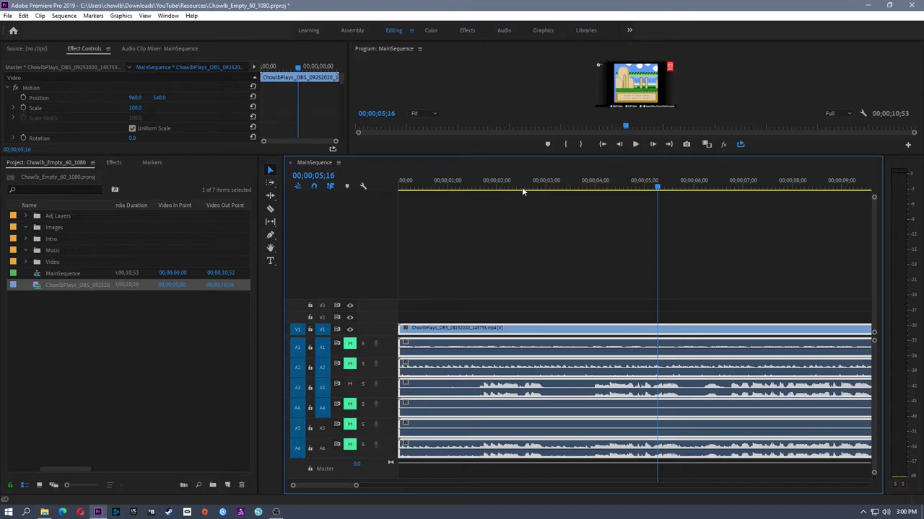
# - Mute other tracks, scrub to different moments, then switch back to OBS Studio
pyautogui.click(461, 189)
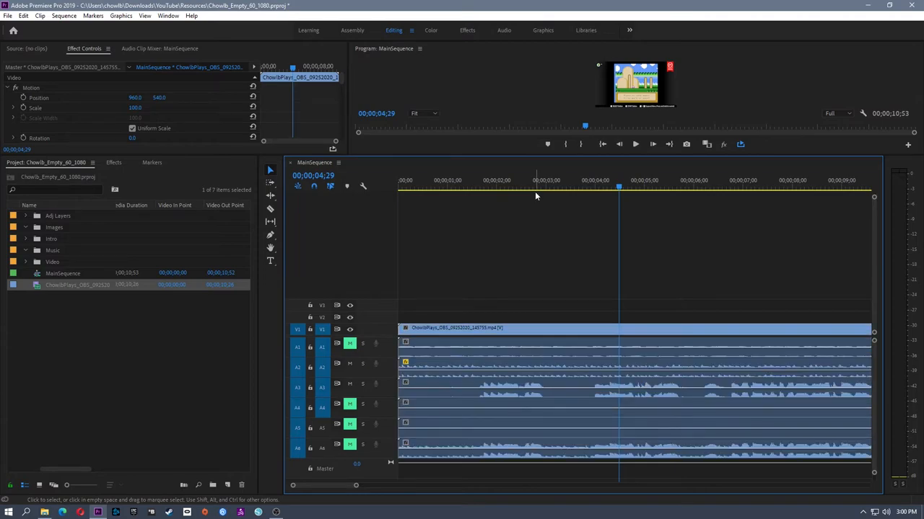
pyautogui.click(534, 187)
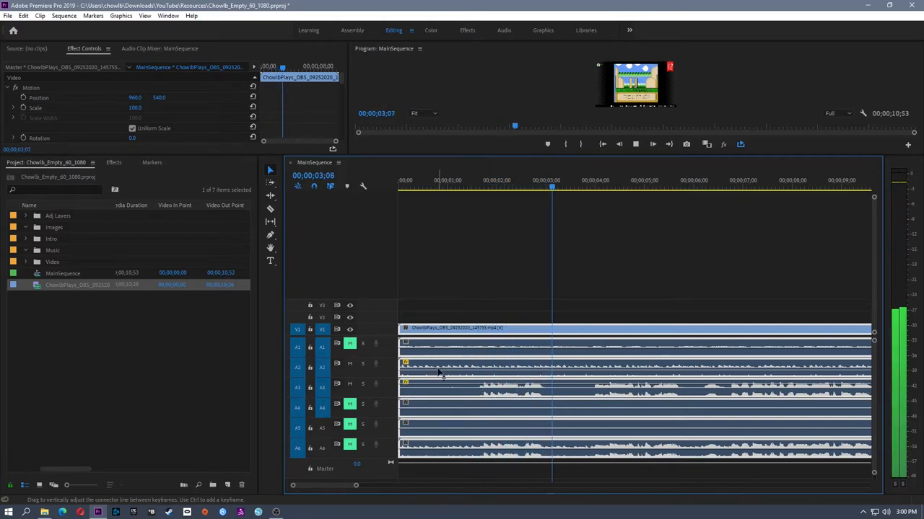
pyautogui.click(649, 188)
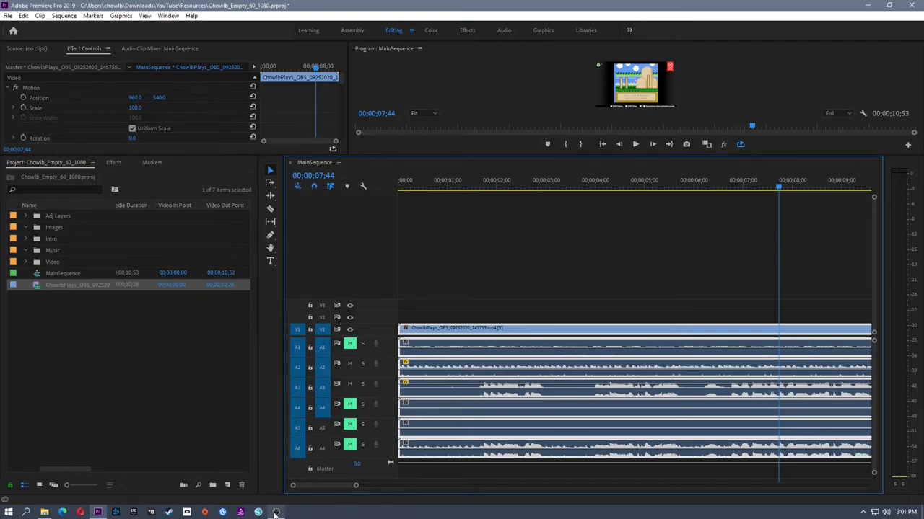
pyautogui.click(275, 512)
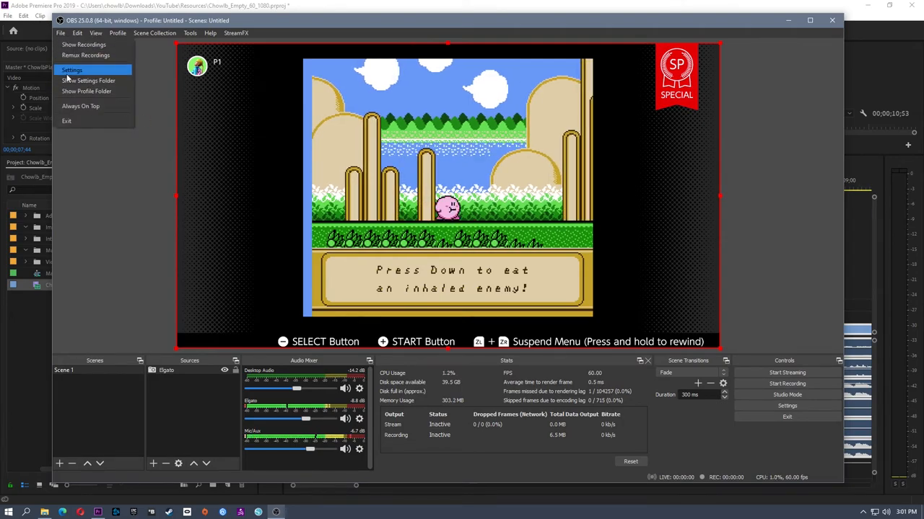
# - Check the streaming audio track, then the Recording settings with tracks 1–6 ticked
pyautogui.click(72, 69)
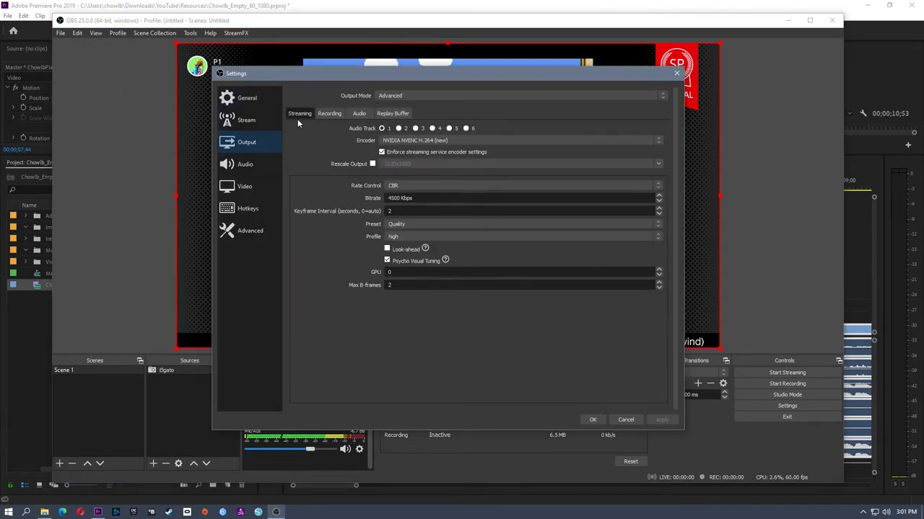
pyautogui.click(398, 128)
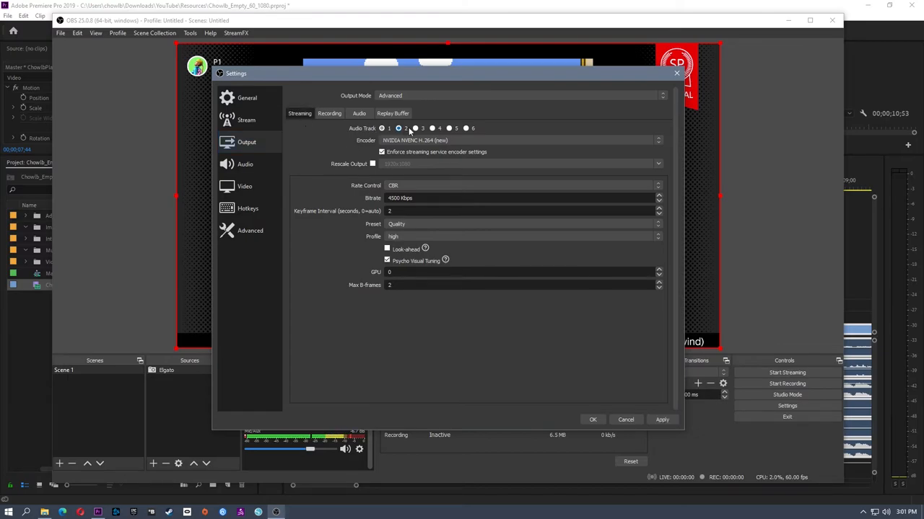
pyautogui.click(380, 129)
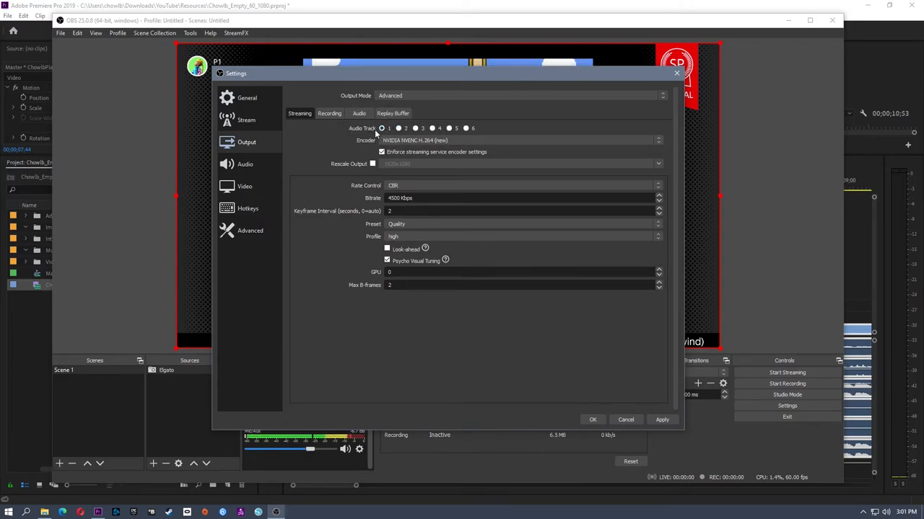
pyautogui.click(329, 112)
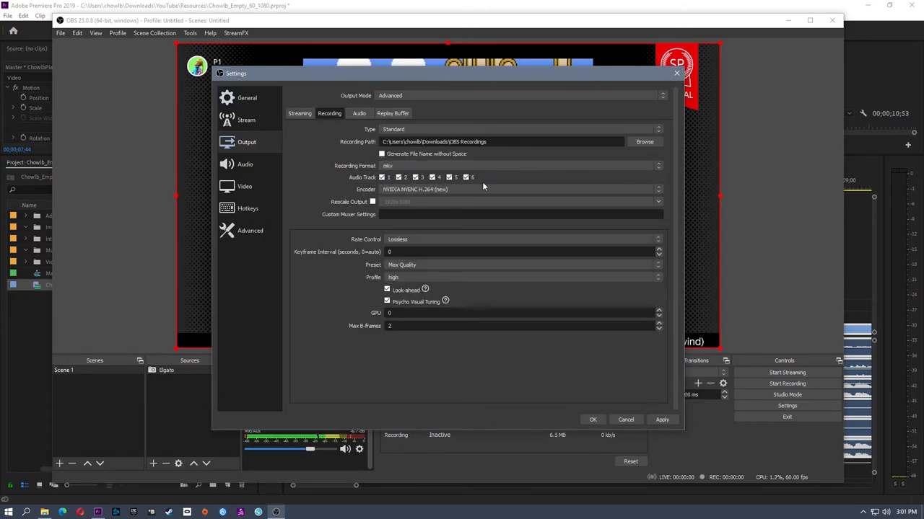
# - Review each mixer source's track assignments in Advanced Audio Properties
pyautogui.rightClick(358, 450)
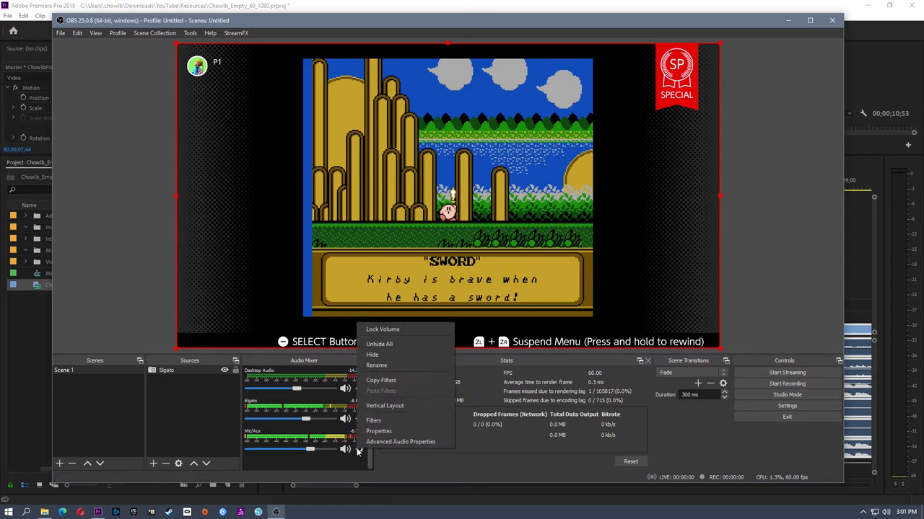
pyautogui.click(401, 442)
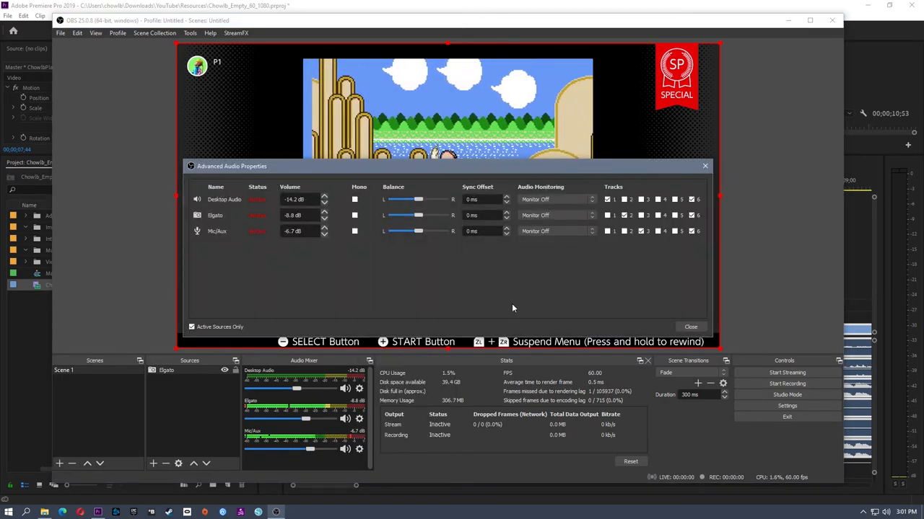
pyautogui.moveTo(699, 197)
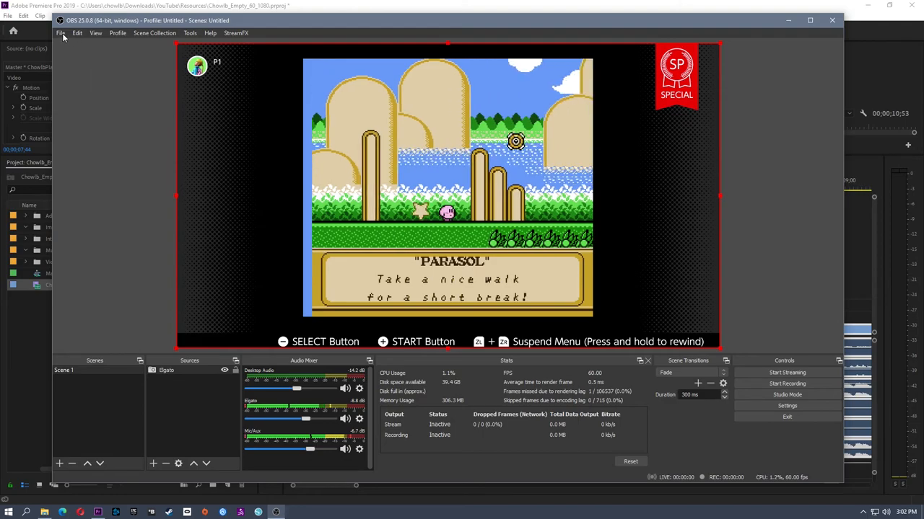
# - Set the streaming output to use audio track 6
pyautogui.click(786, 406)
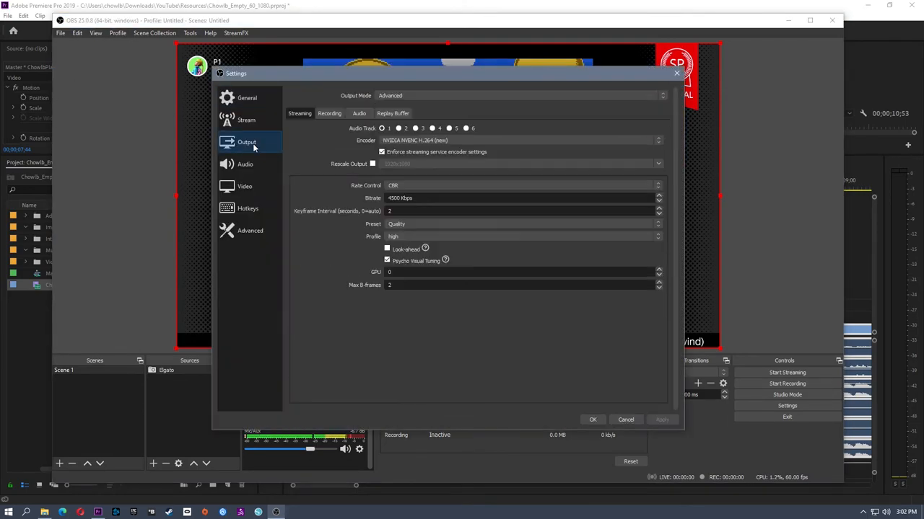
pyautogui.click(467, 128)
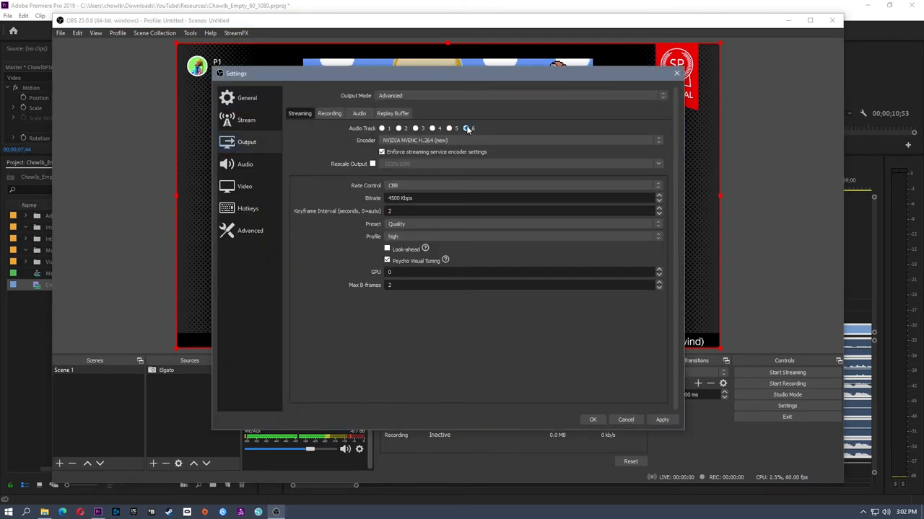
pyautogui.click(466, 127)
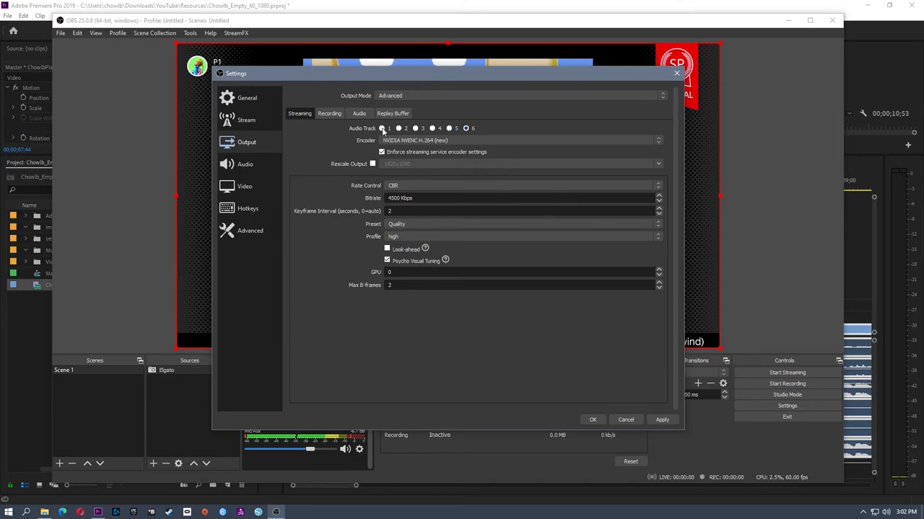